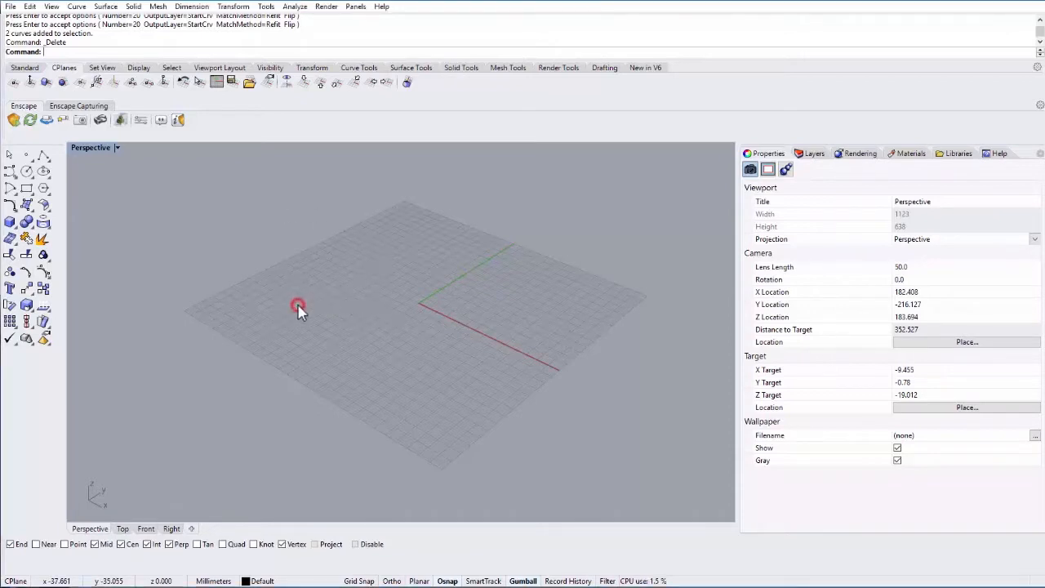
Draw a wavy freeform curve across the grid with the Curve command
text(Cur)
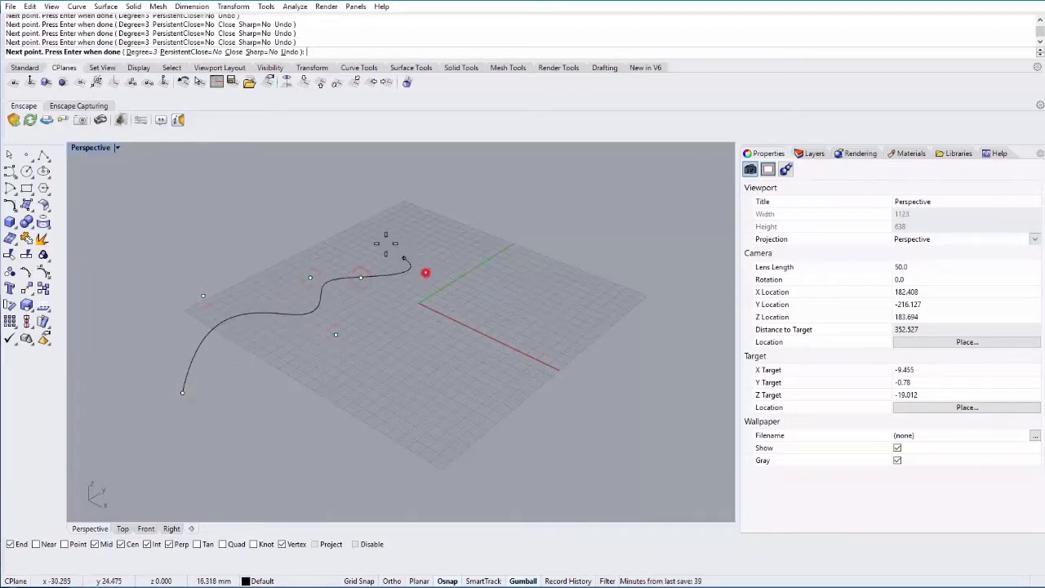
click(484, 184)
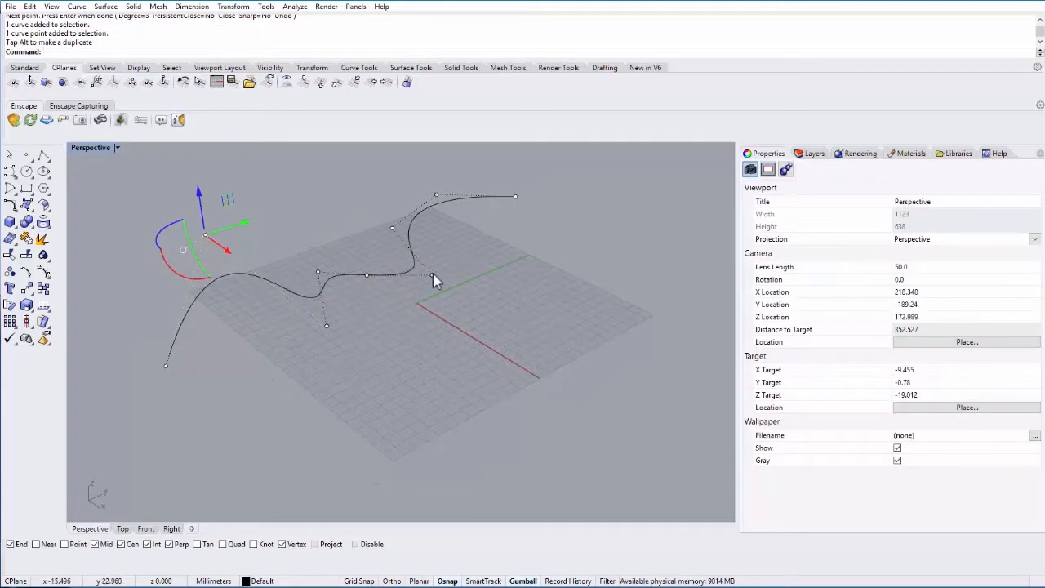
click(433, 297)
text(Rebuild)
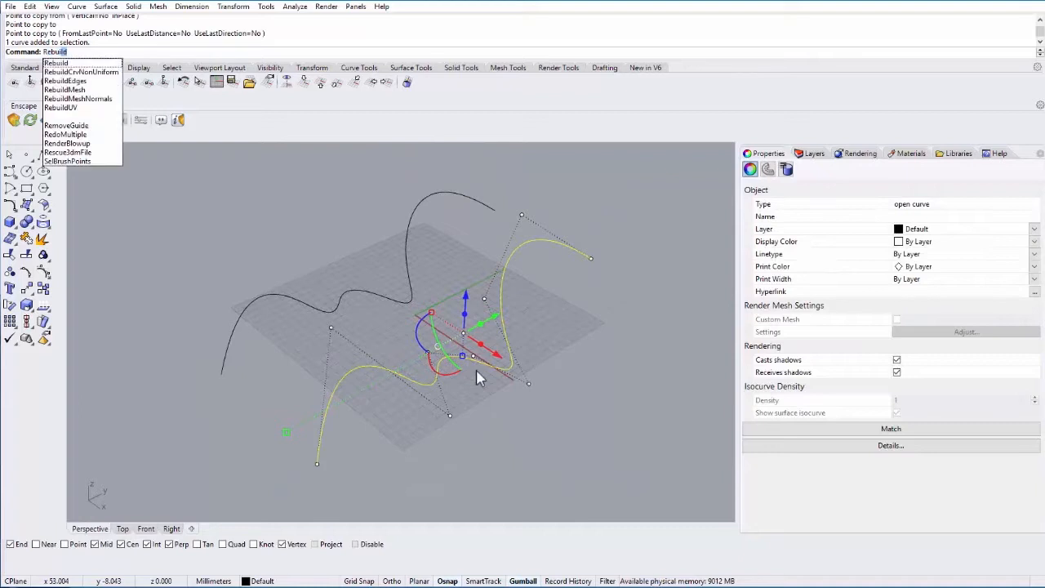
Rebuild the copied curve with 5 control points and degree 3
click(56, 63)
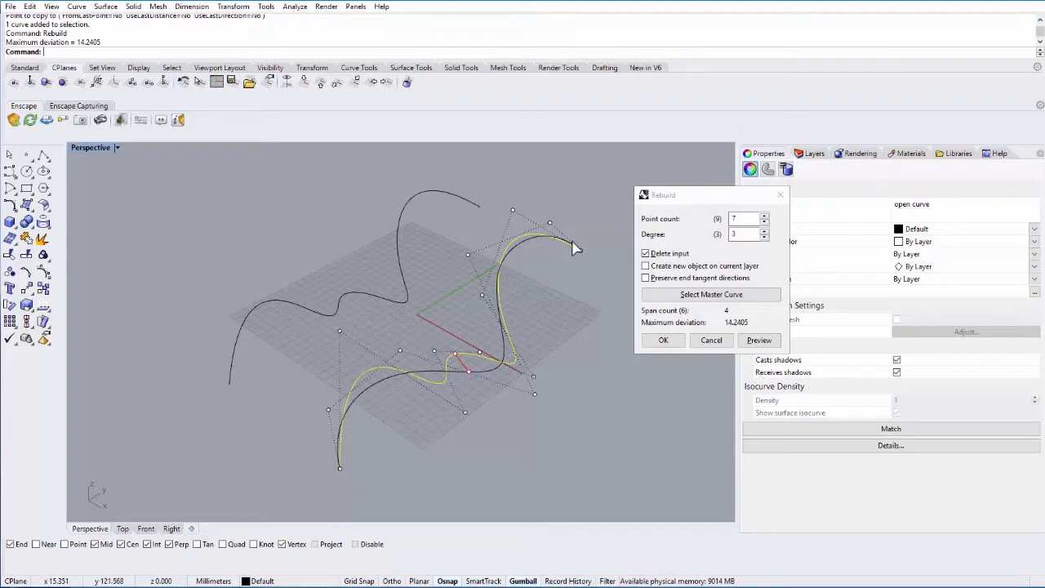
mouse_move(464, 366)
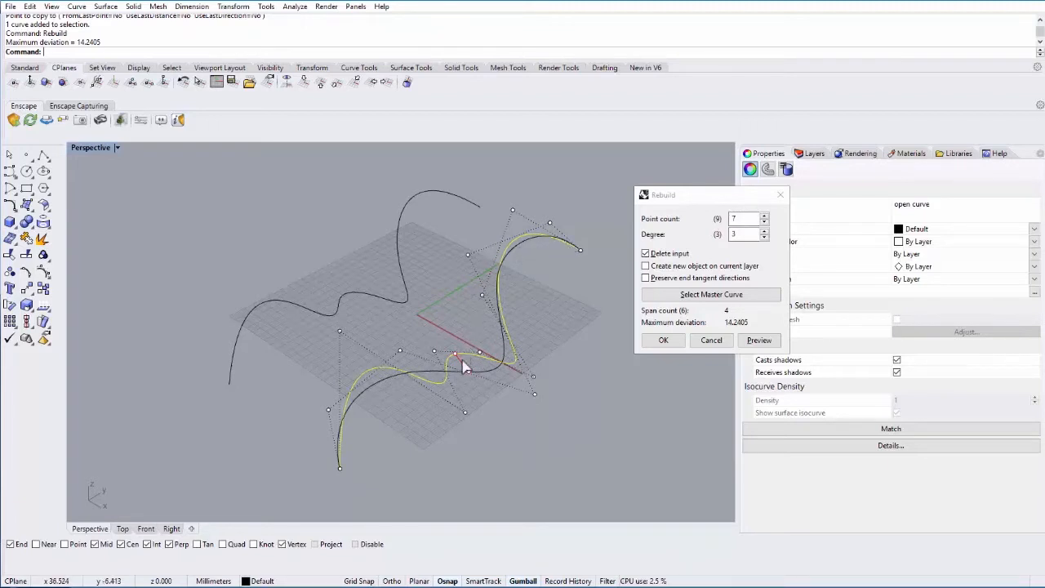
mouse_move(465, 363)
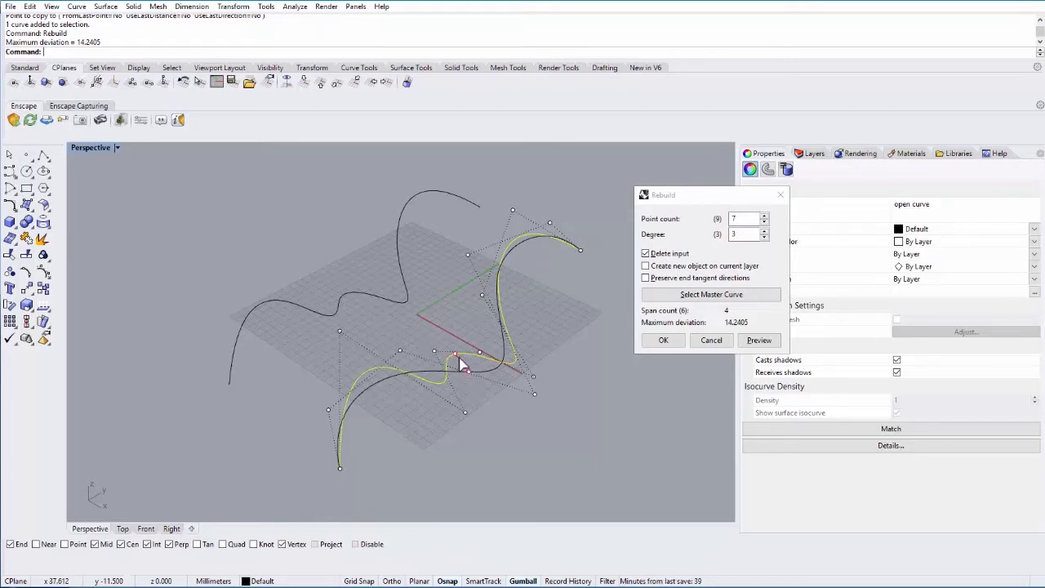
mouse_move(465, 378)
text(20)
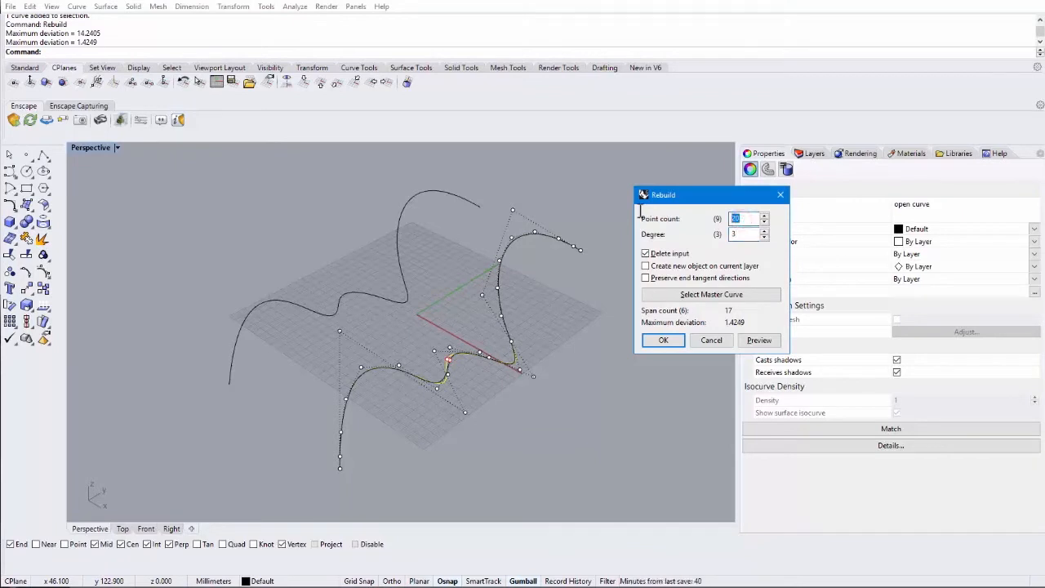
text(5)
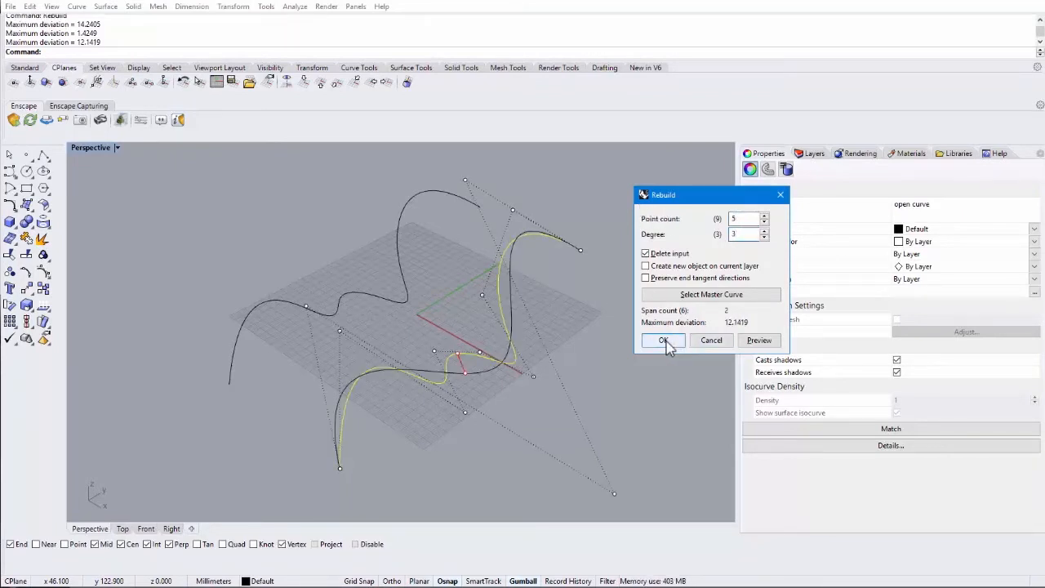
click(664, 341)
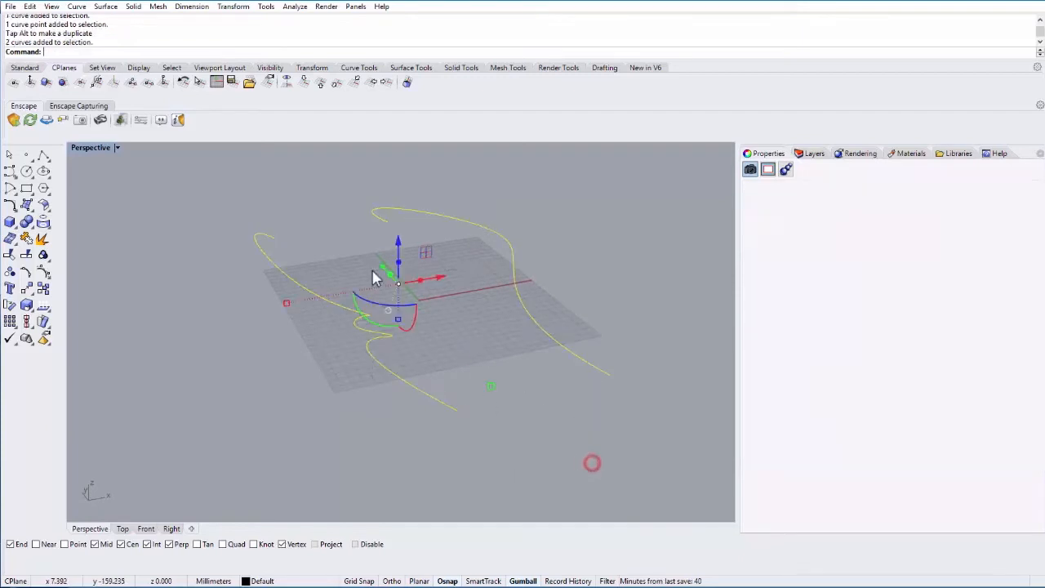
Select the original and rebuilt curves together and start TweenCurves
click(750, 169)
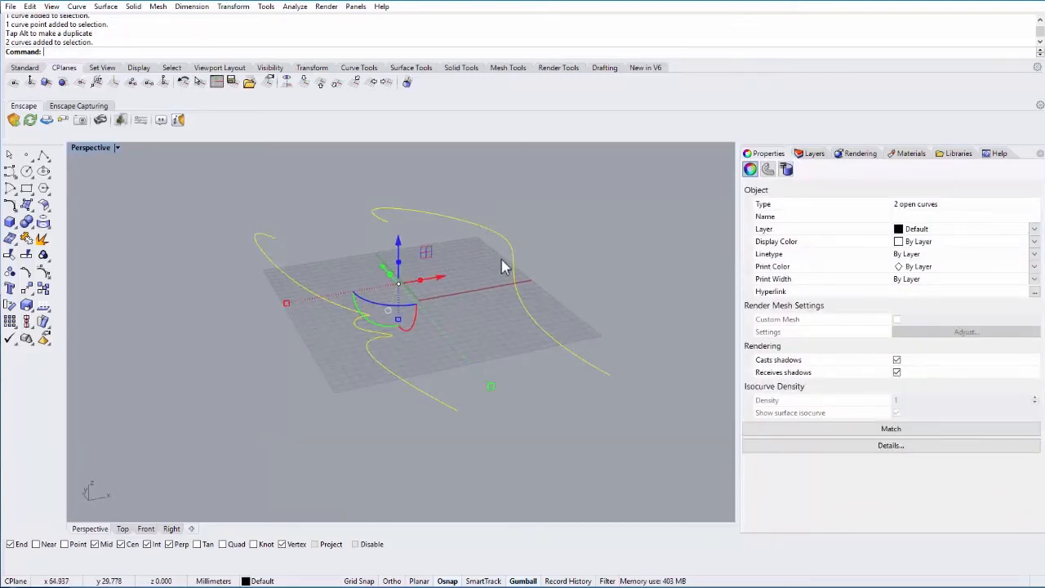
mouse_move(412, 352)
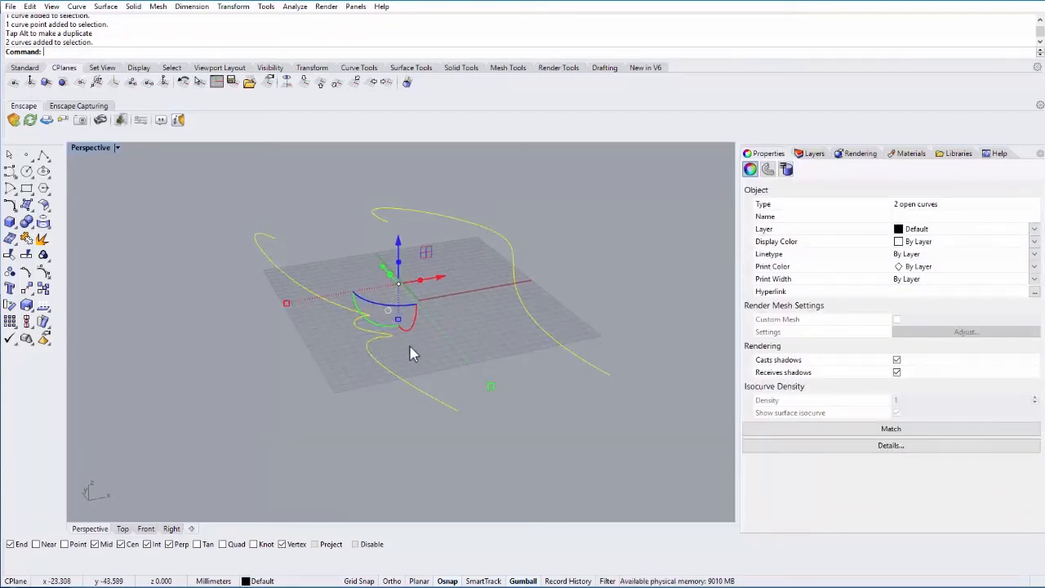
text(TweenCurves)
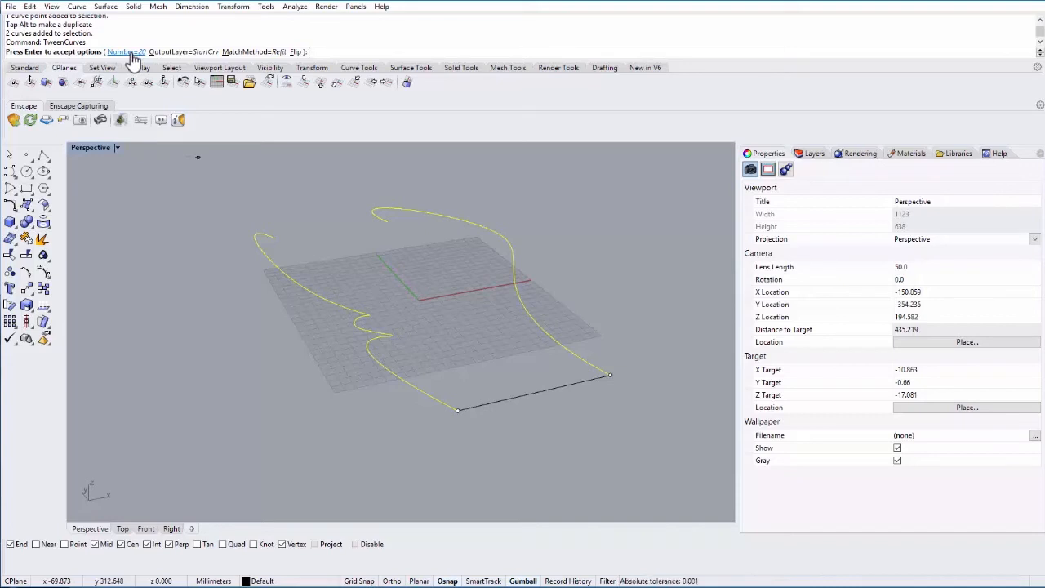
Set the tween number to 30 and create the in-between curves
text(5)
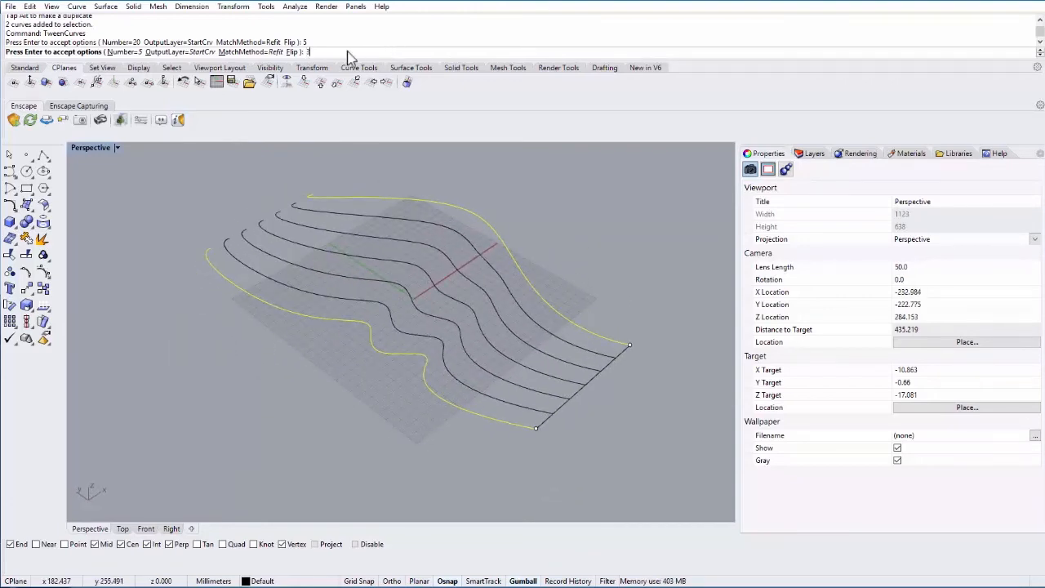
text(30)
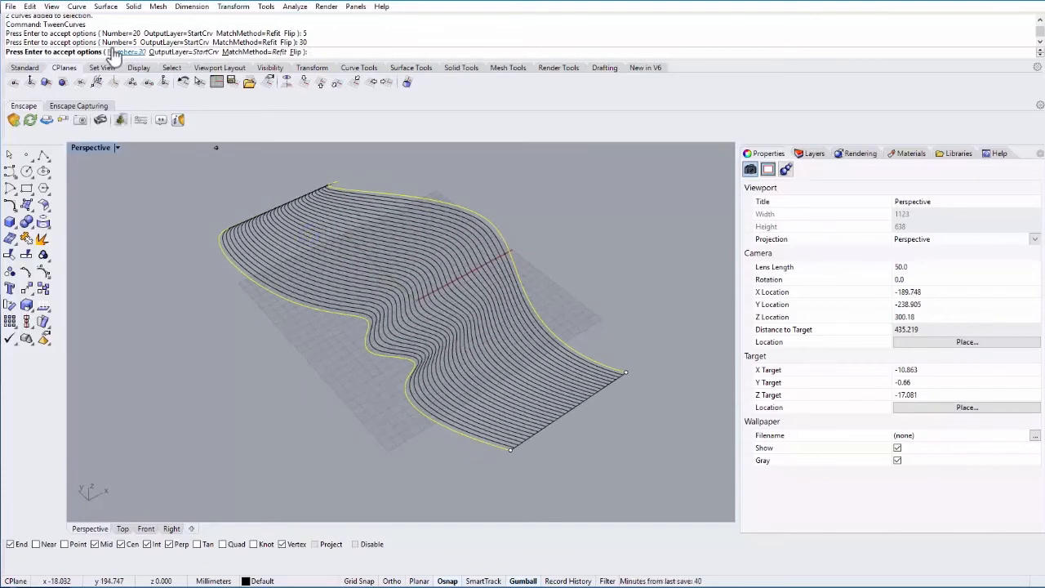
key(enter)
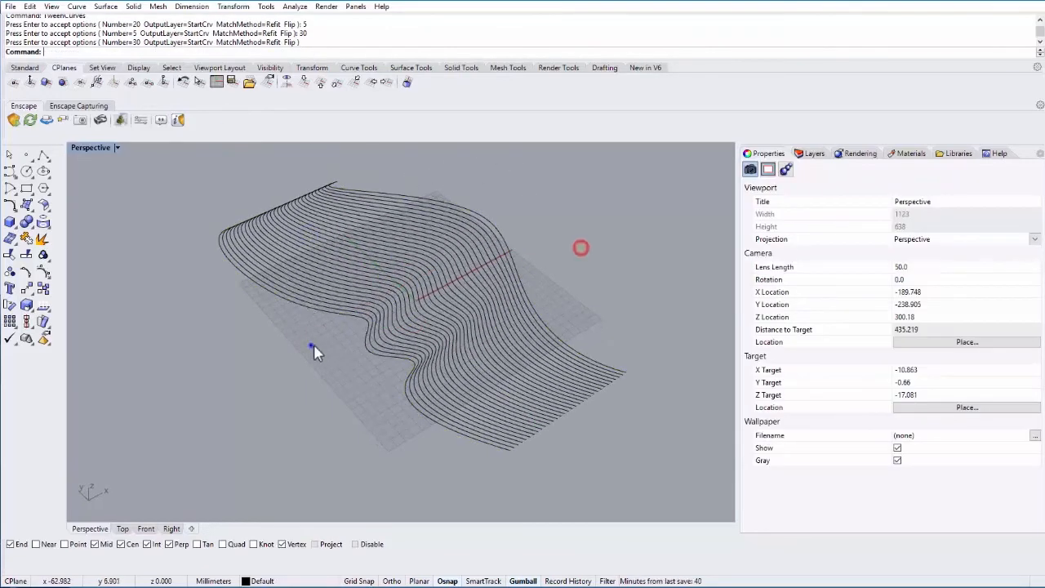